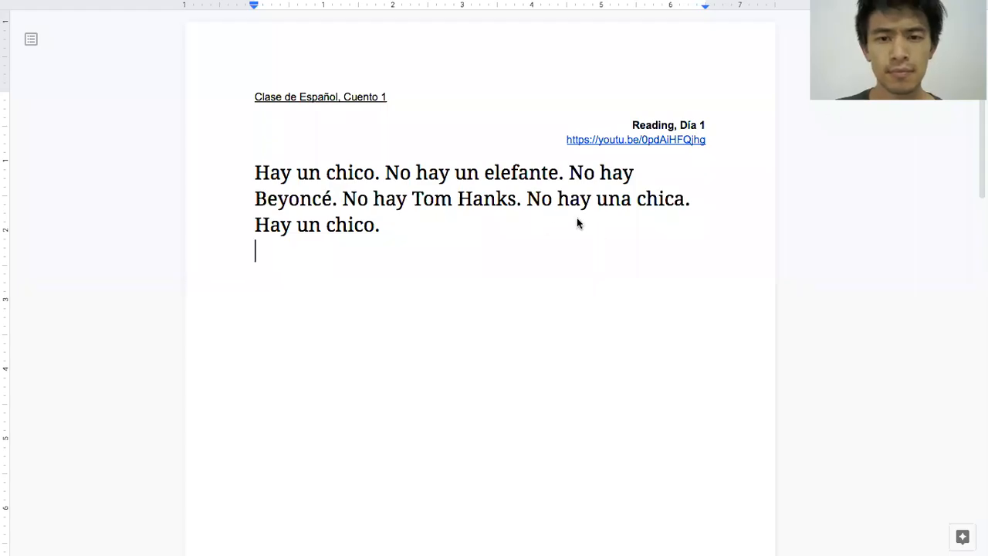
{"action": "mouse_move", "coordinate": [355, 296]}
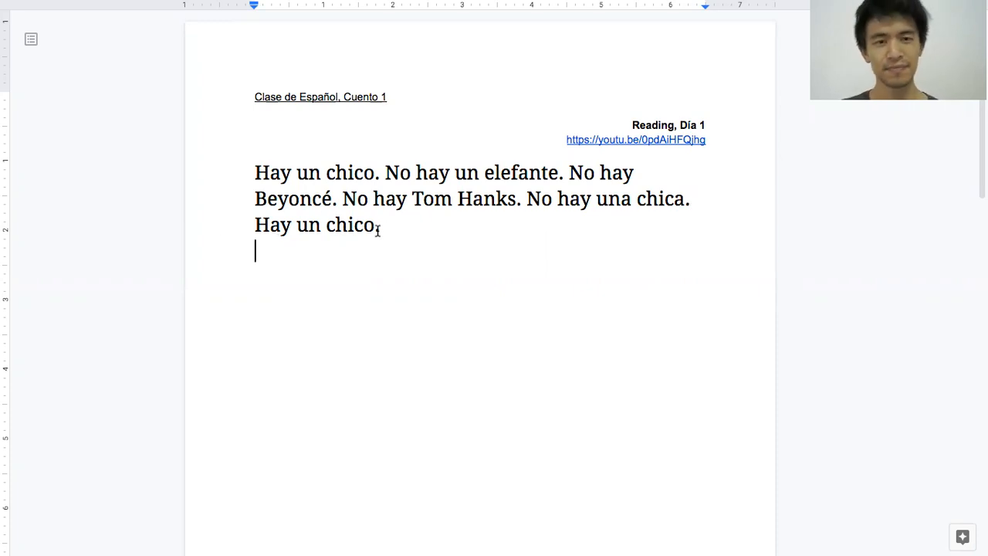
Add the closing period so the last line reads "Hay un chico."
{"action": "type", "text": "."}
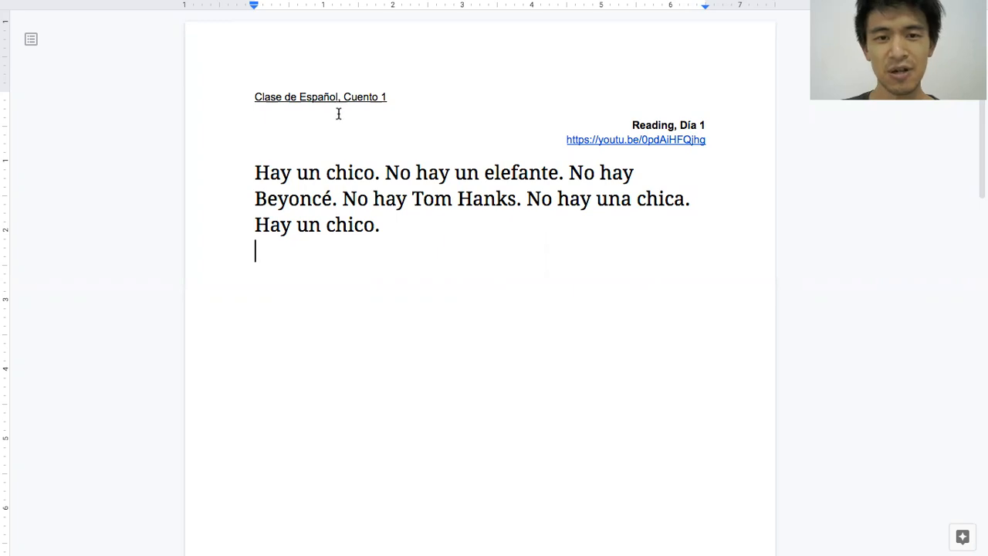
{"action": "mouse_move", "coordinate": [384, 114]}
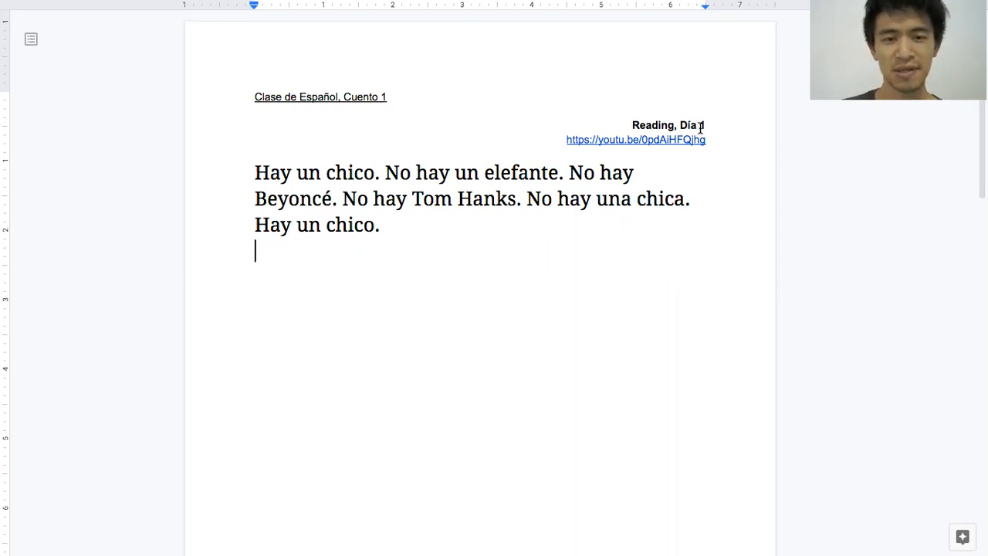
{"action": "mouse_move", "coordinate": [356, 305]}
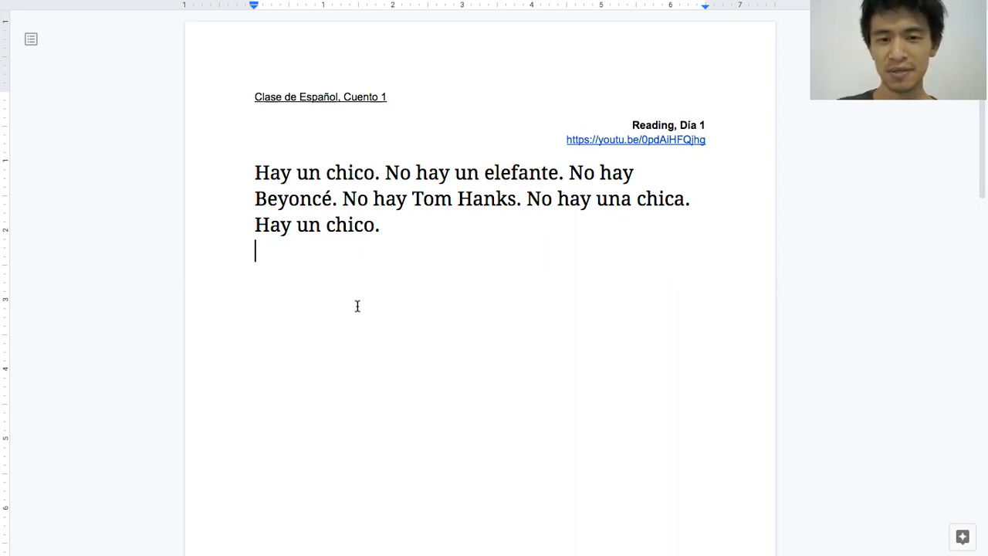
{"action": "mouse_move", "coordinate": [360, 300]}
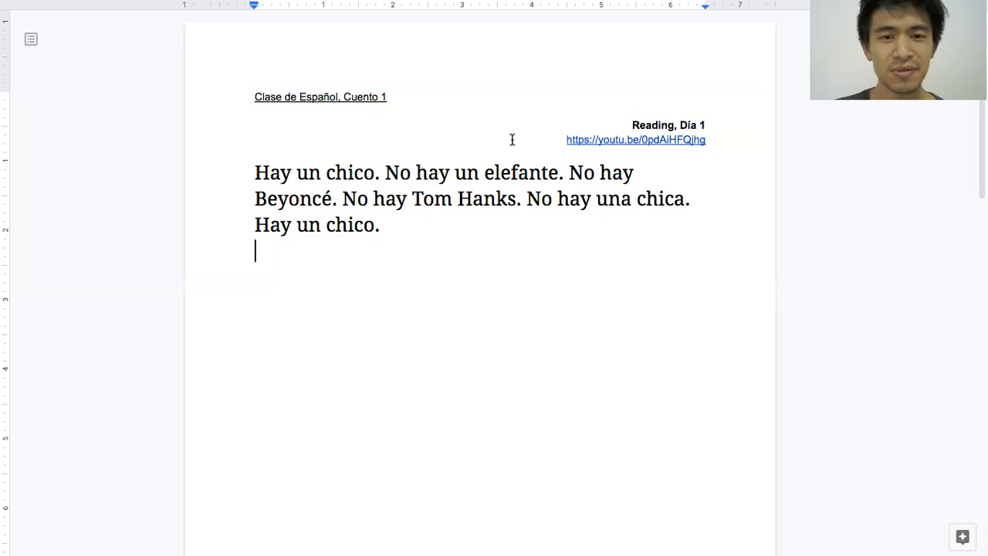
{"action": "mouse_move", "coordinate": [343, 182]}
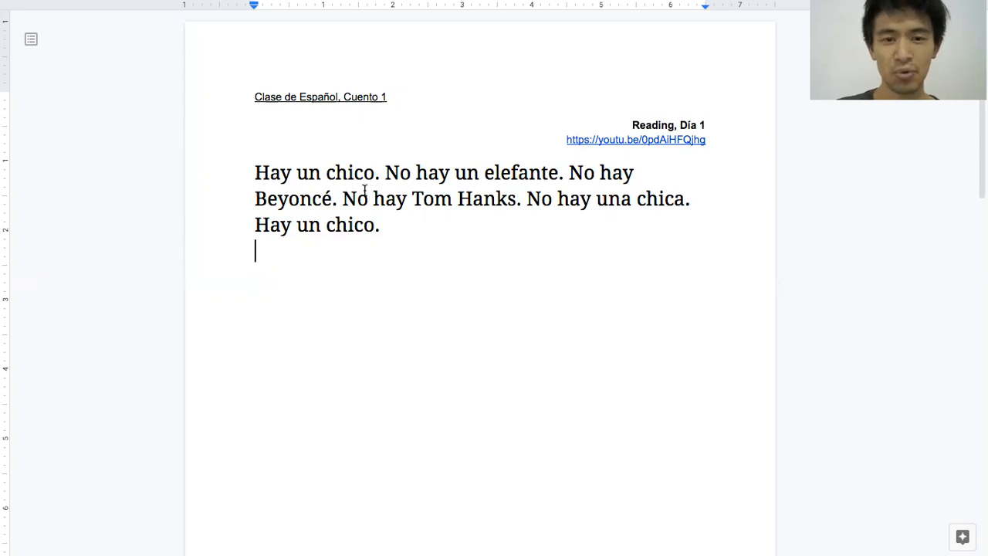
{"action": "mouse_move", "coordinate": [385, 187]}
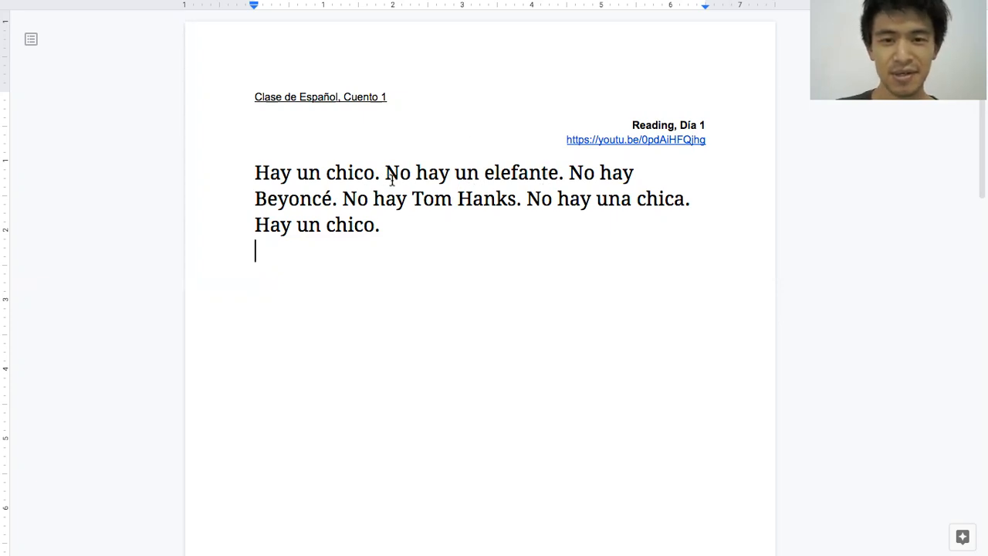
{"action": "double_click", "coordinate": [397, 173]}
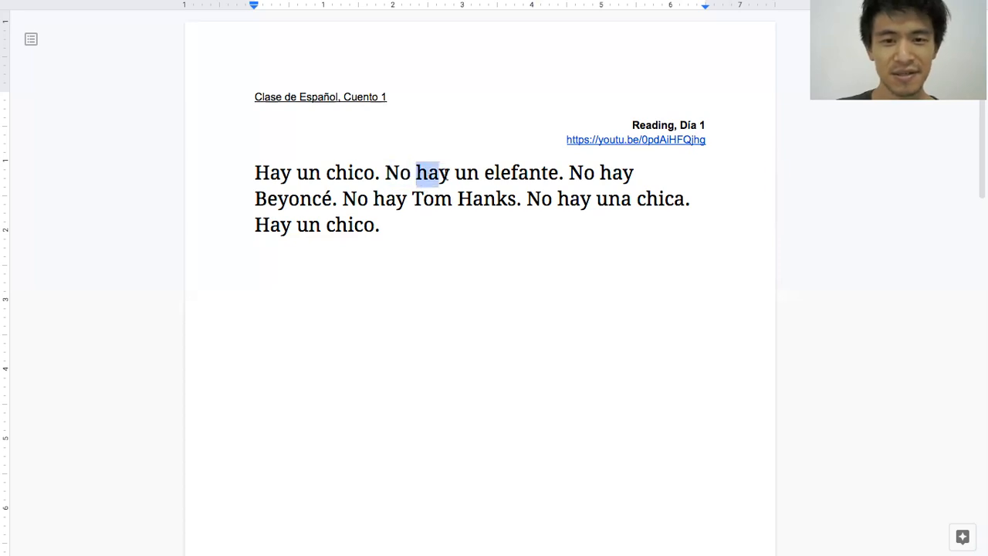
{"action": "double_click", "coordinate": [466, 173]}
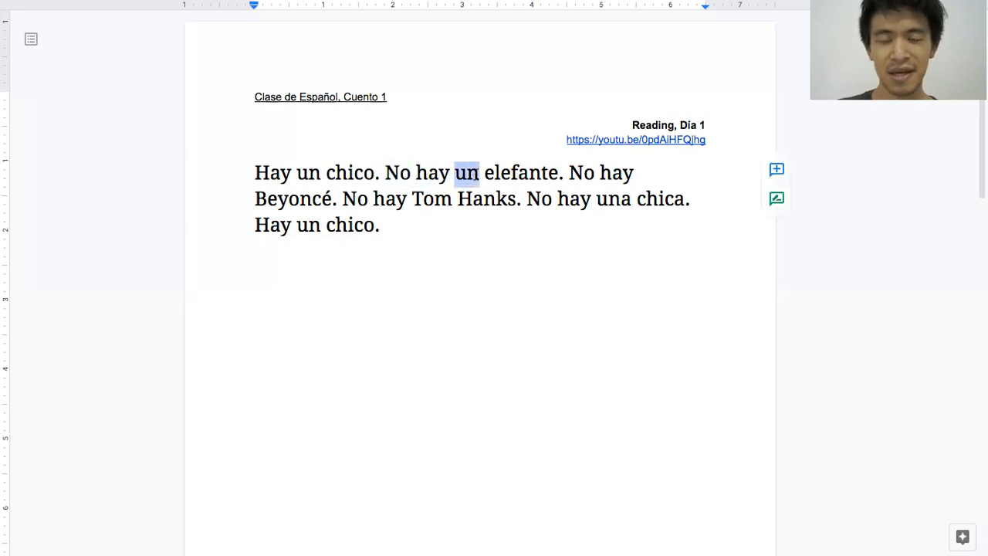
{"action": "left_click", "coordinate": [484, 173]}
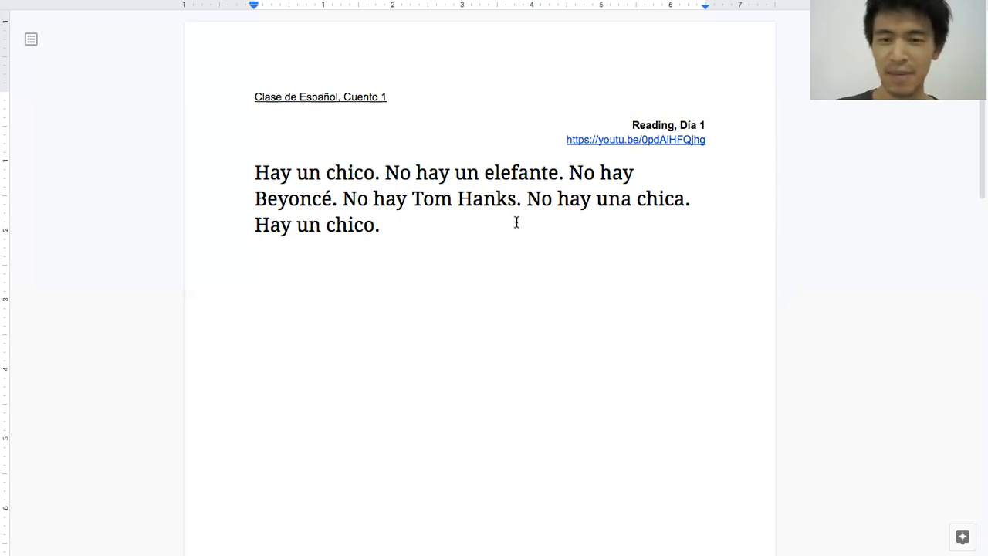
{"action": "mouse_move", "coordinate": [608, 206]}
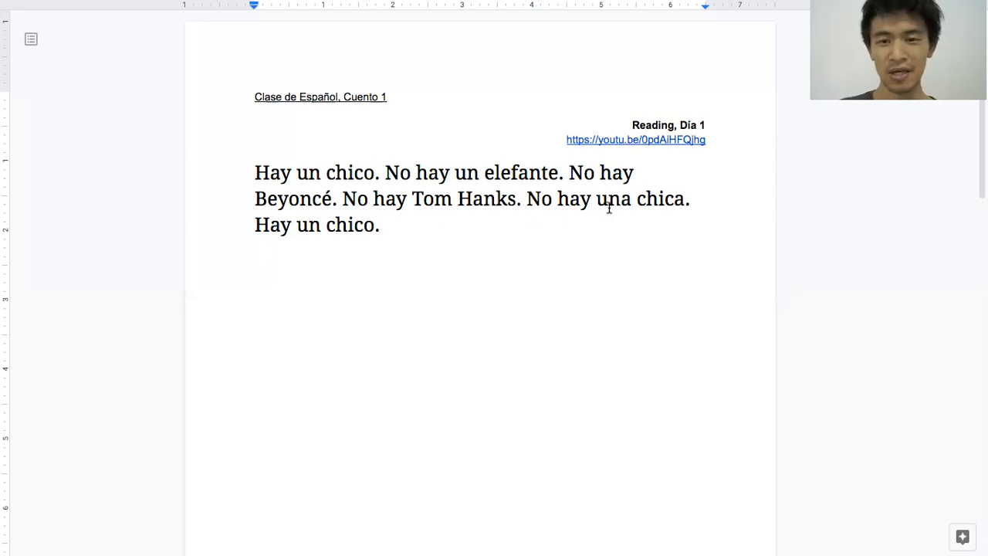
{"action": "mouse_move", "coordinate": [559, 210]}
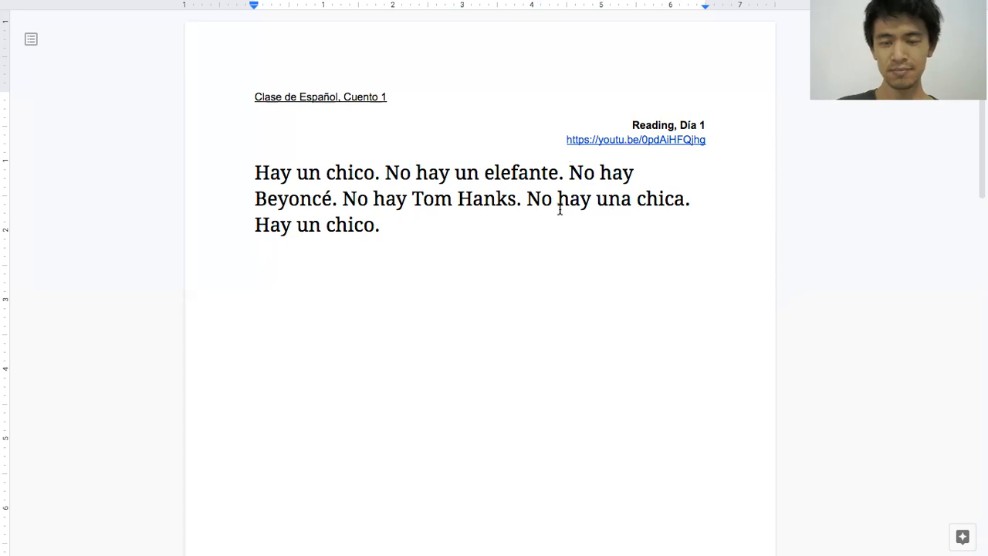
{"action": "mouse_move", "coordinate": [595, 208]}
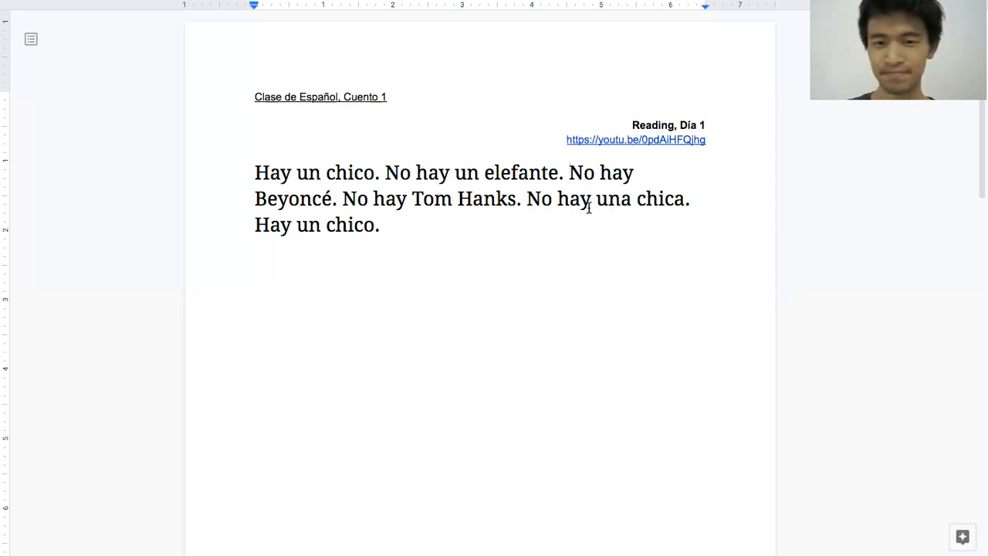
{"action": "double_click", "coordinate": [611, 197]}
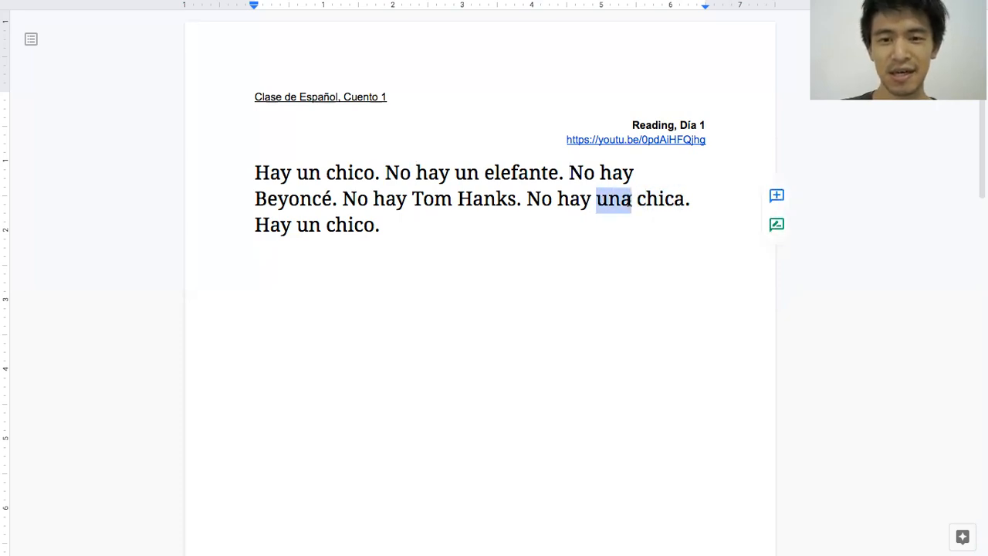
{"action": "double_click", "coordinate": [661, 197]}
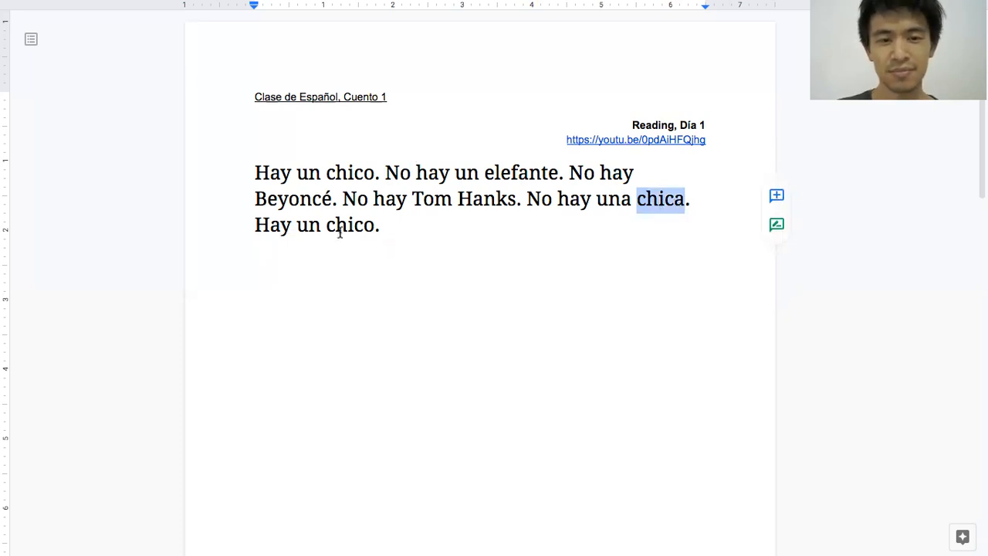
{"action": "double_click", "coordinate": [272, 225]}
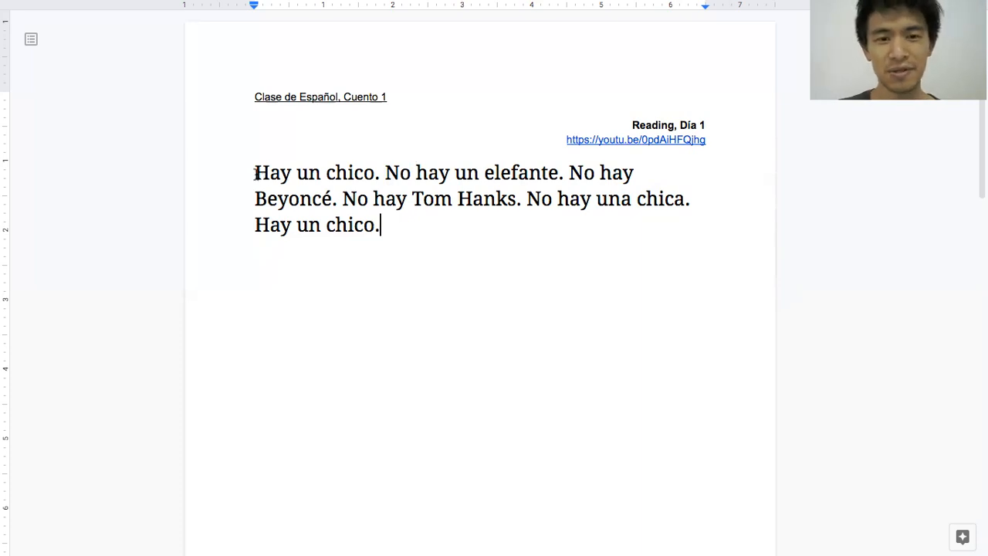
{"action": "mouse_move", "coordinate": [222, 193]}
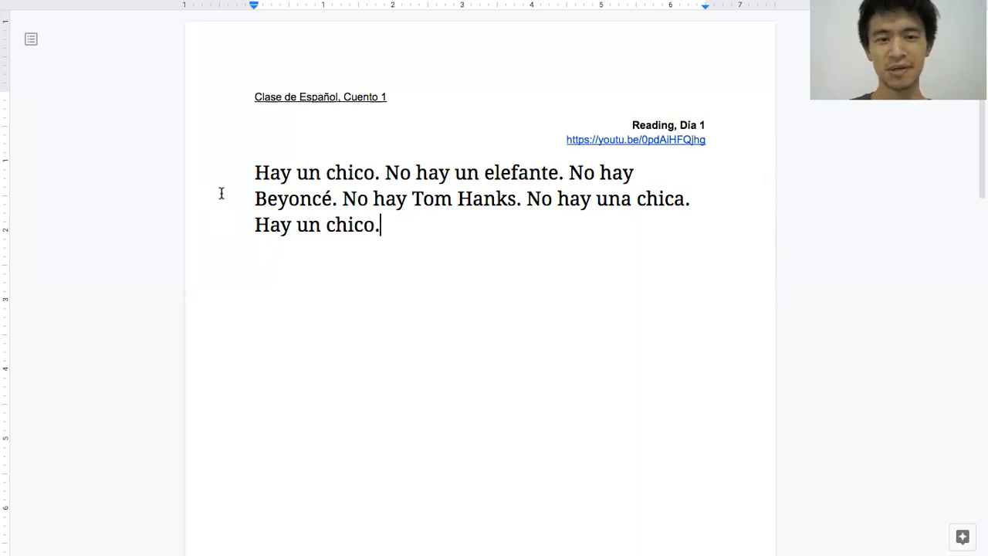